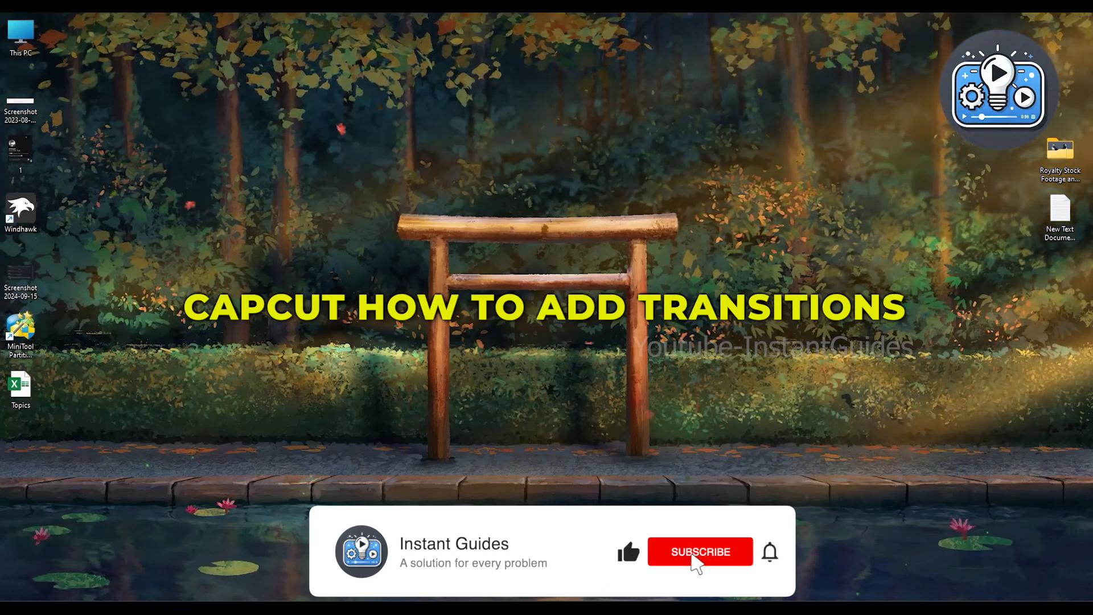
# Step: Open the CapCut project 1003 from the desktop
pyautogui.click(700, 551)
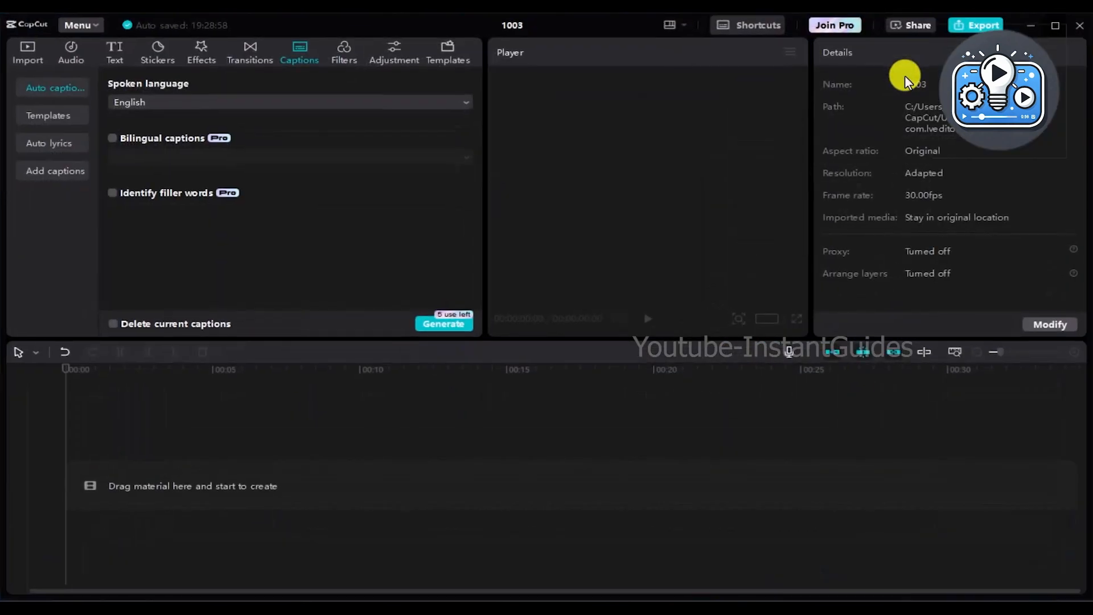
# Step: Place the AnCrypto passcode video from imported media onto the timeline
pyautogui.click(27, 52)
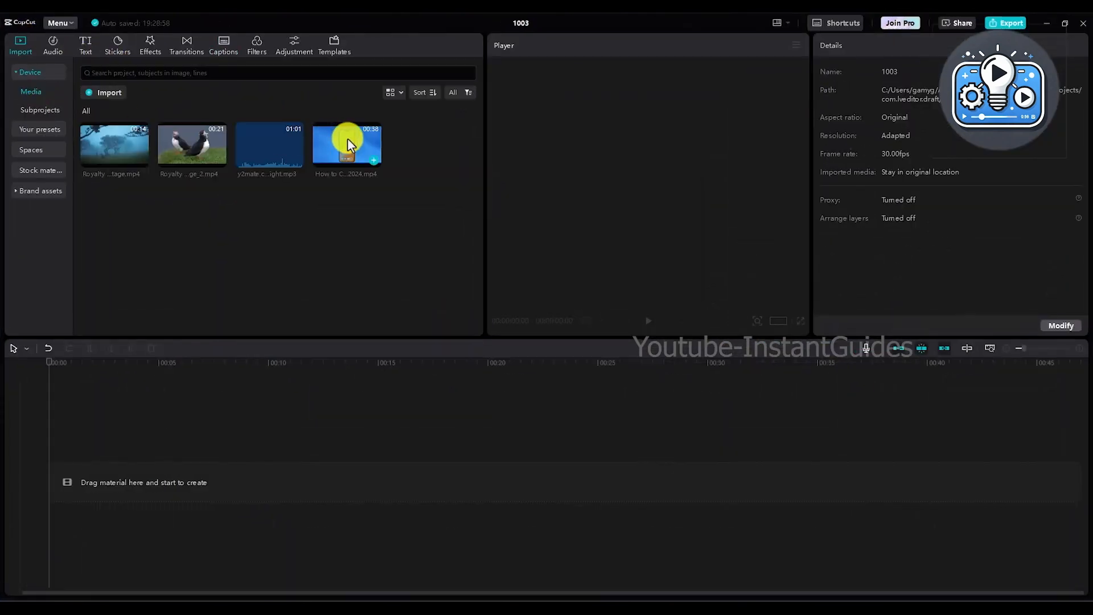
pyautogui.moveTo(346, 145); pyautogui.dragTo(266, 480)
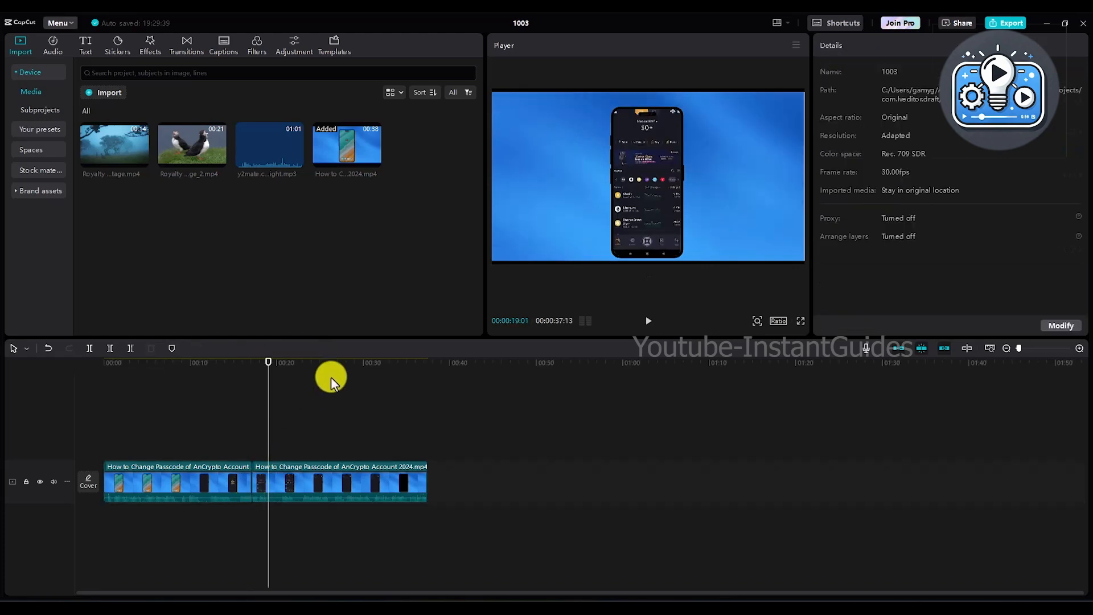
pyautogui.moveTo(327, 76)
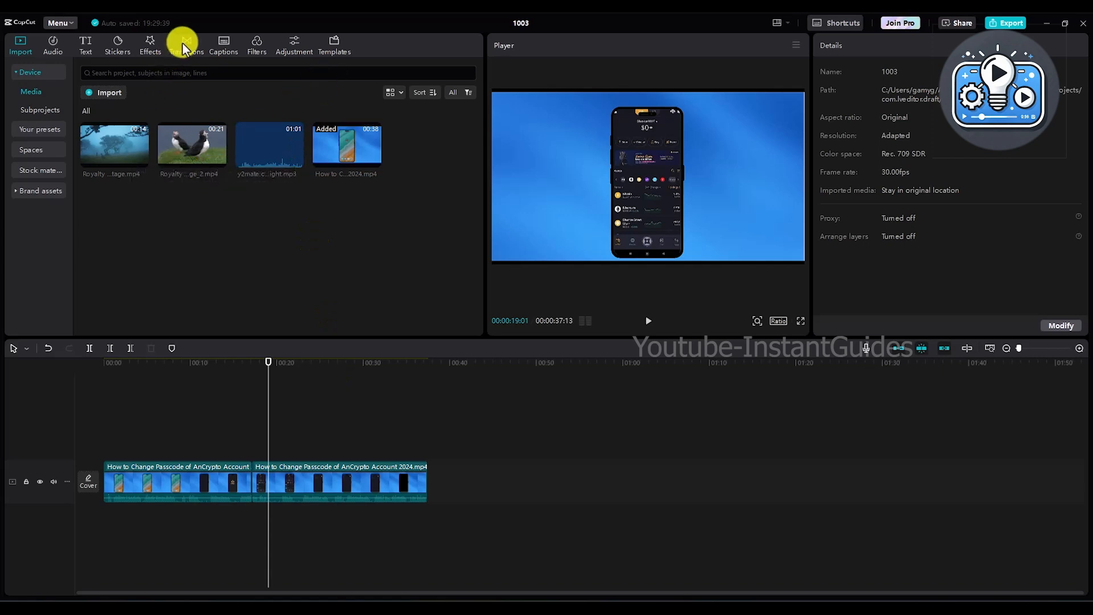
# Step: Browse the Trending transitions list and download the Left transition
pyautogui.click(186, 44)
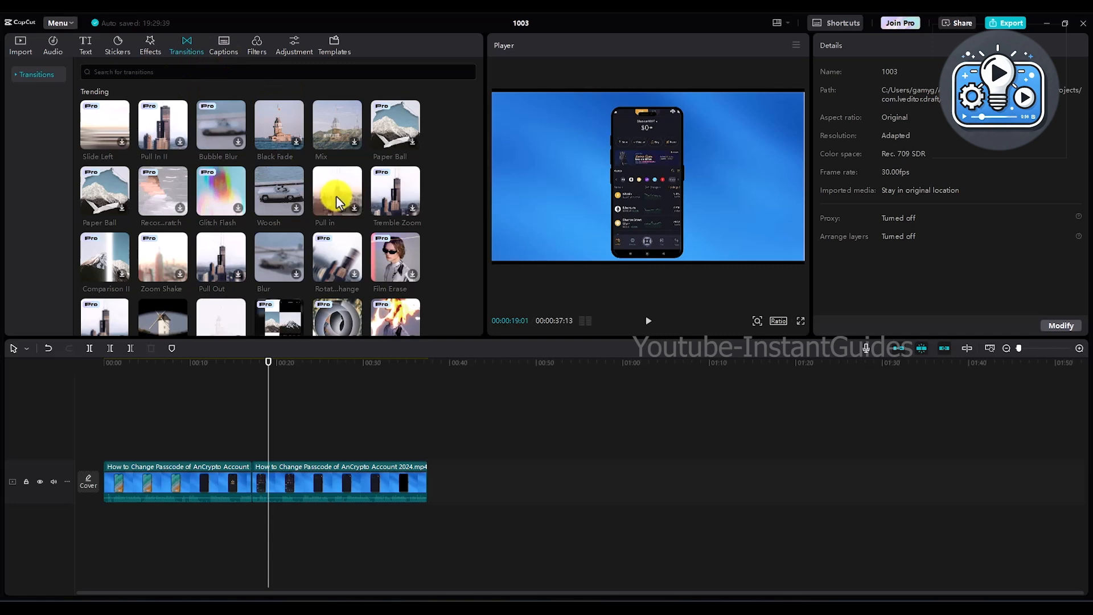
pyautogui.moveTo(405, 265)
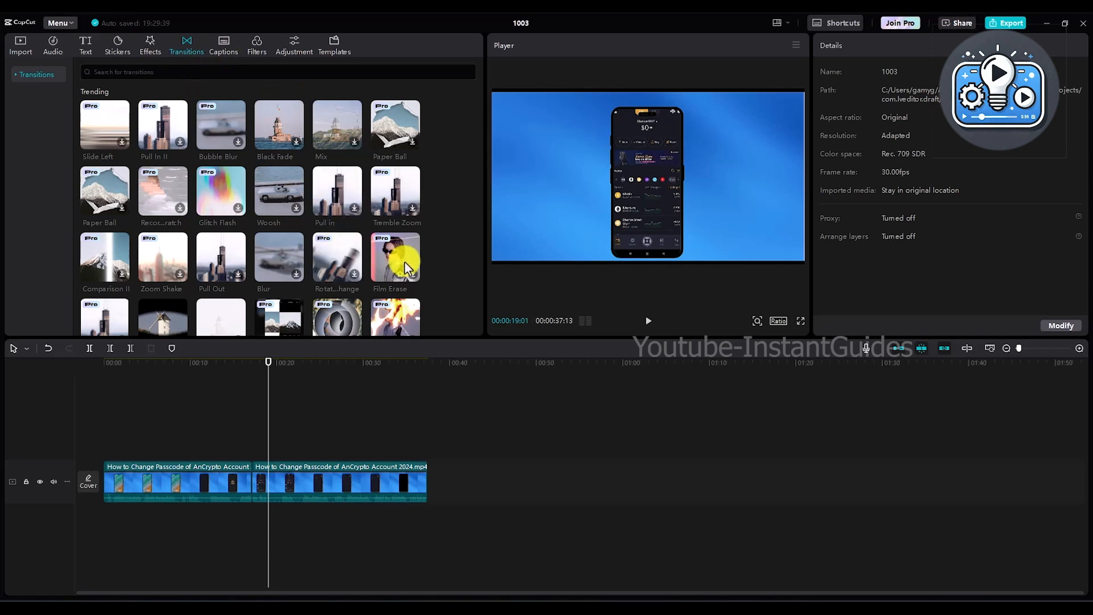
pyautogui.moveTo(389, 240)
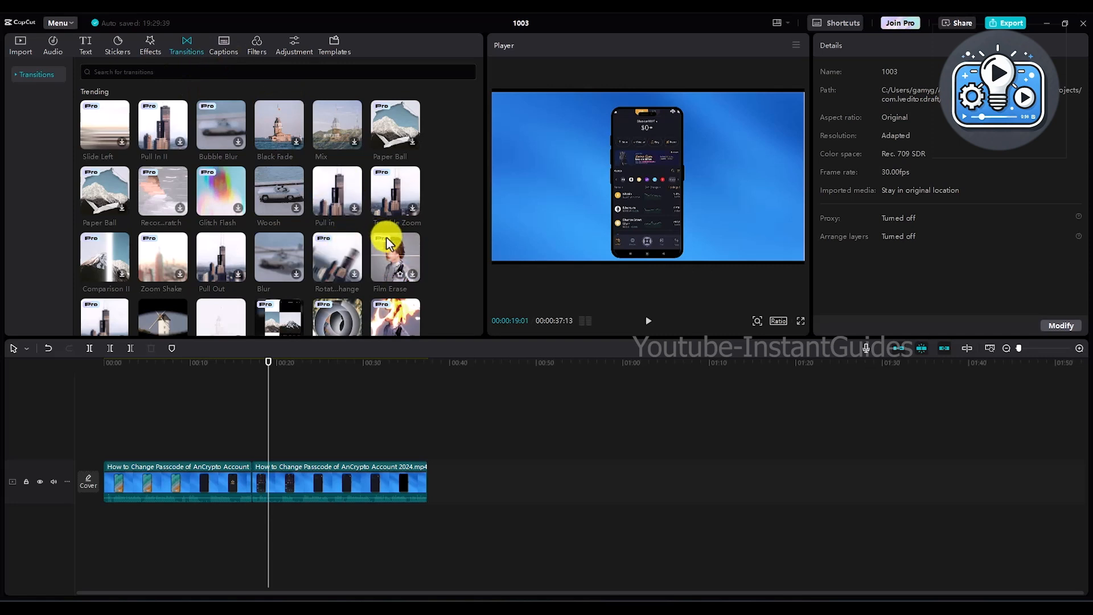
pyautogui.moveTo(395, 250)
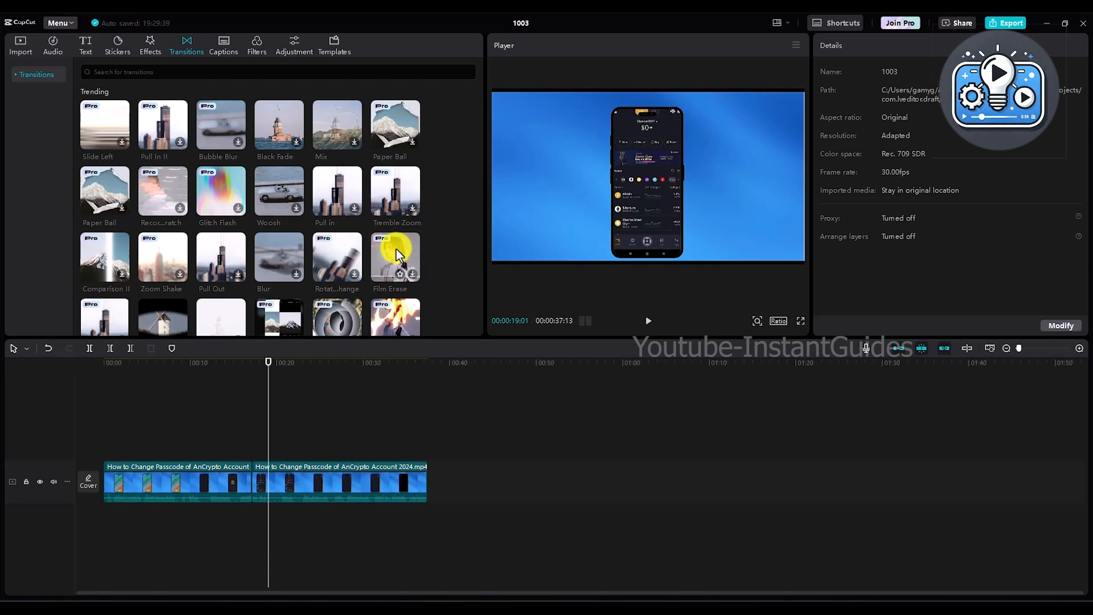
pyautogui.scroll(-3)
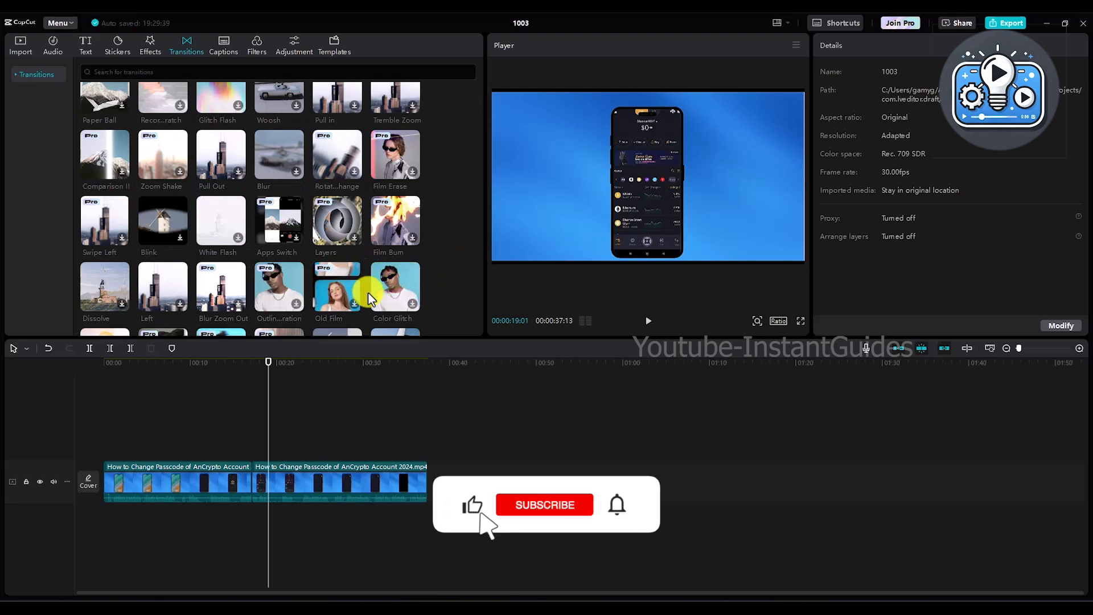
pyautogui.scroll(-3)
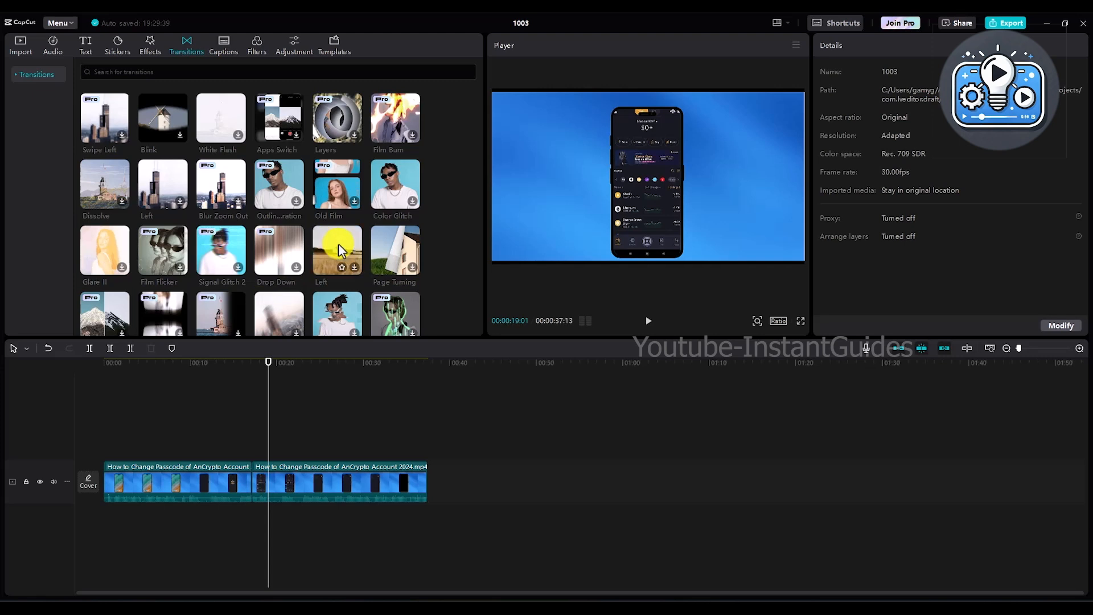
pyautogui.click(338, 247)
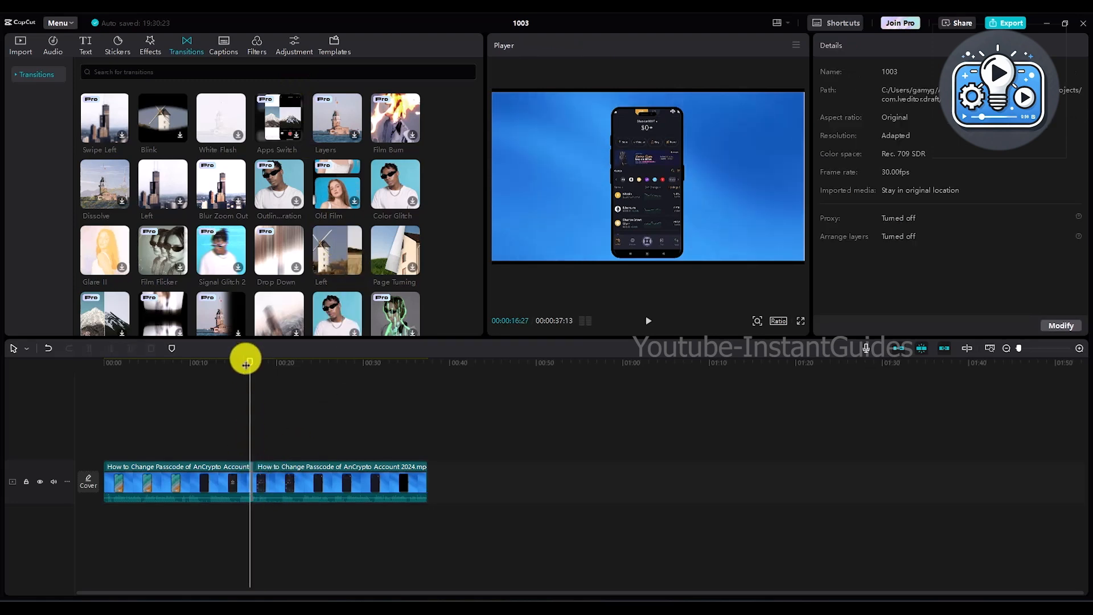
# Step: Move the playhead to about 14 seconds, just before the cut
pyautogui.moveTo(246, 361); pyautogui.dragTo(251, 365)
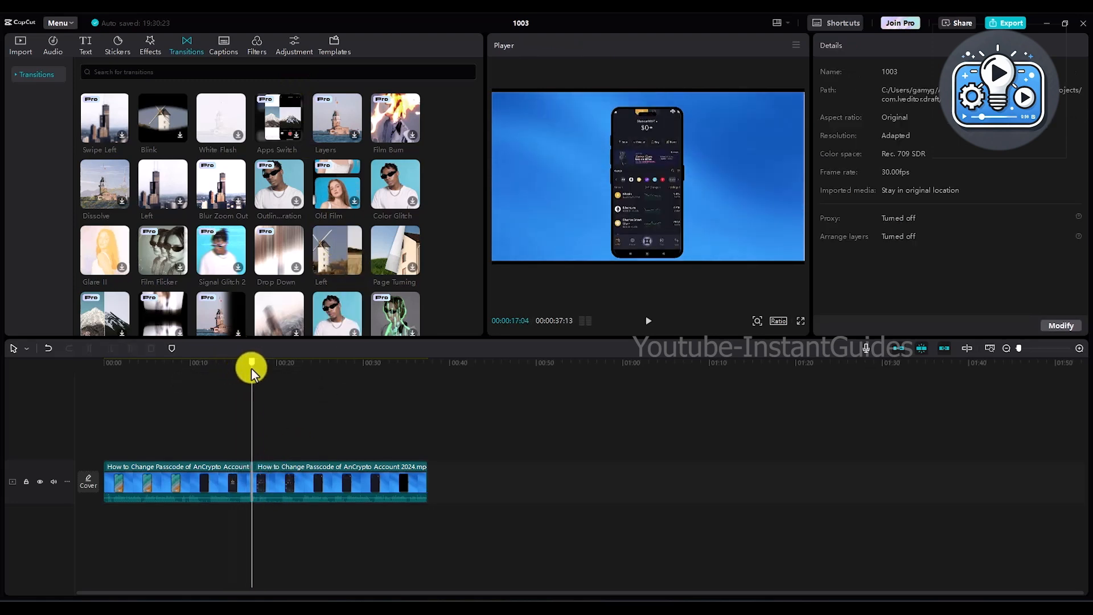
pyautogui.click(647, 321)
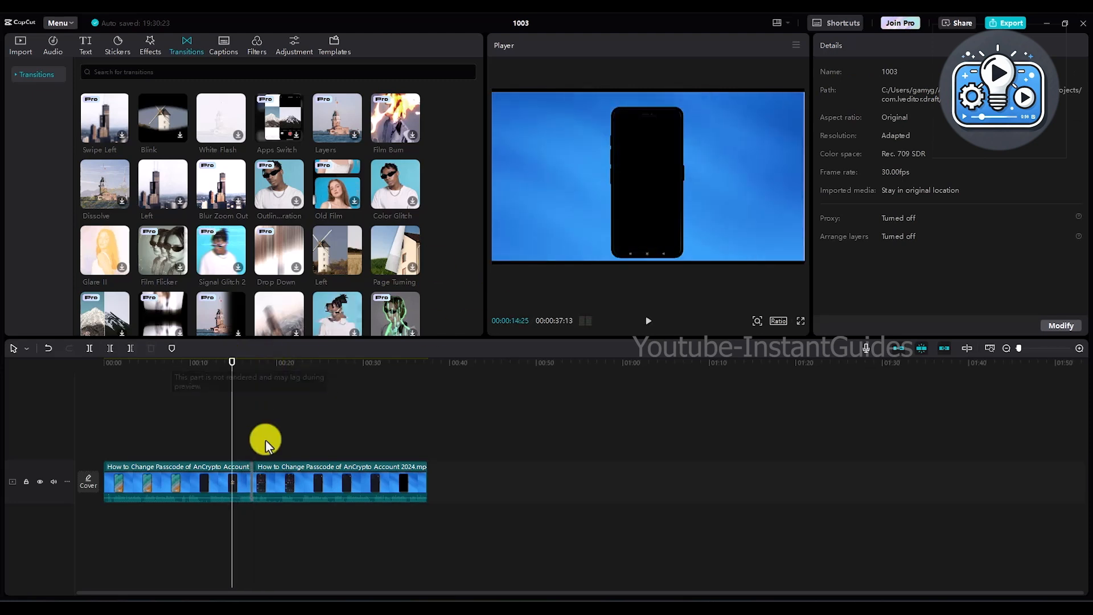
# Step: Split the clip at the playhead and apply a 0.5 s Dissolve II transition at the first cut
pyautogui.click(252, 481)
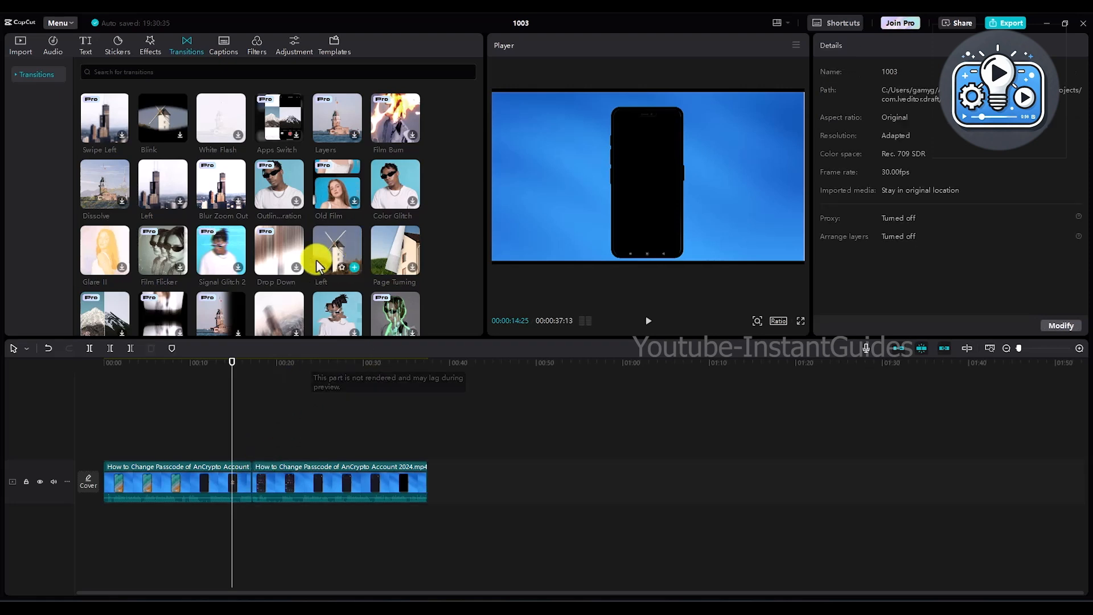
pyautogui.scroll(-3)
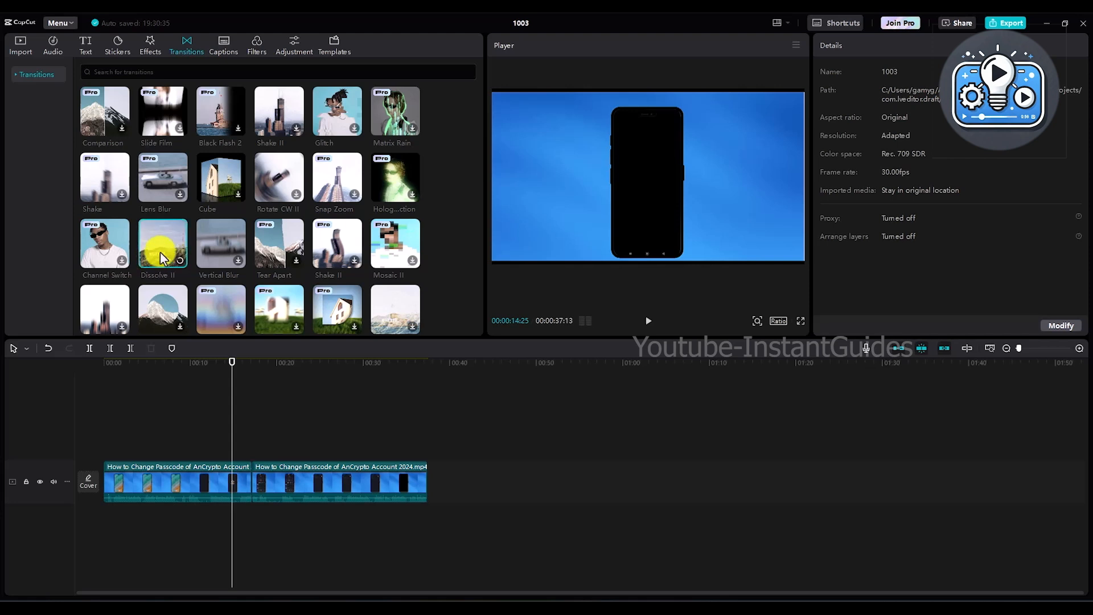
pyautogui.click(163, 244)
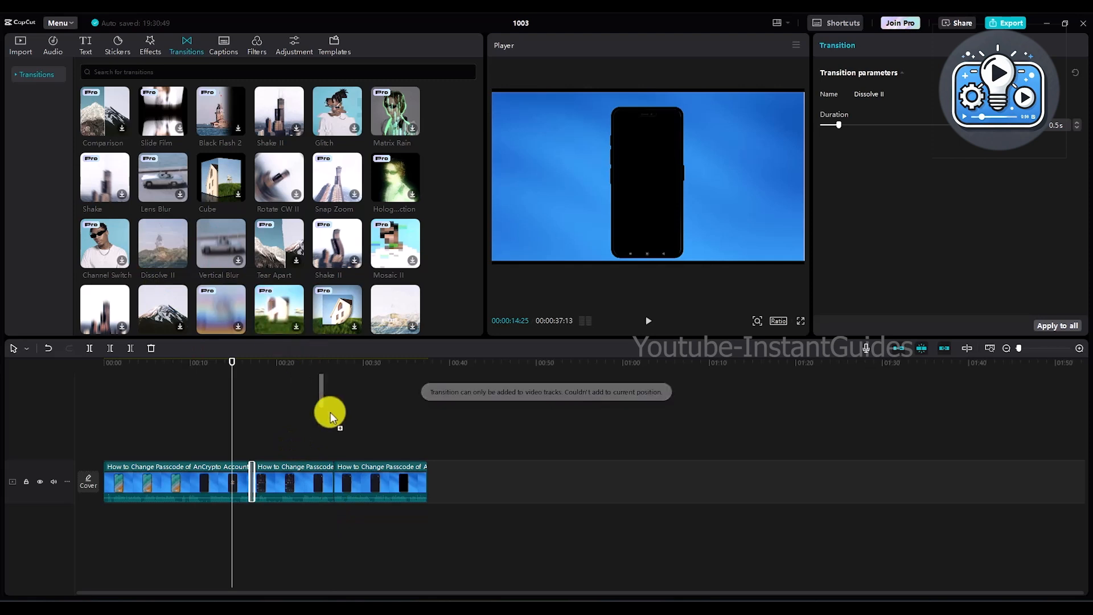
# Step: Drop a transition onto the boundary between the second and third clips
pyautogui.moveTo(331, 411); pyautogui.dragTo(314, 488)
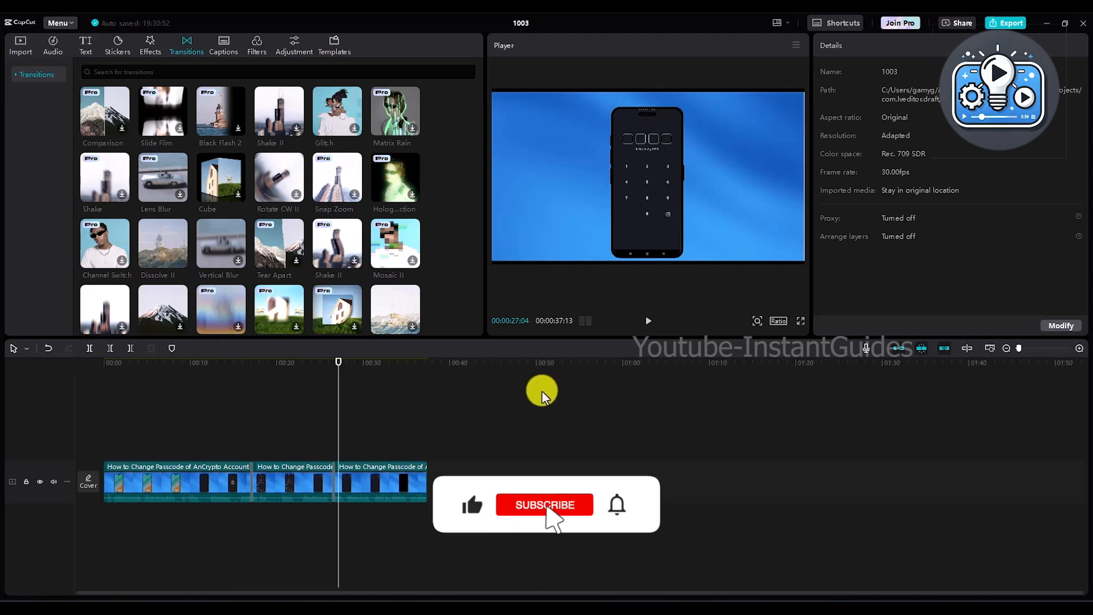
pyautogui.click(544, 504)
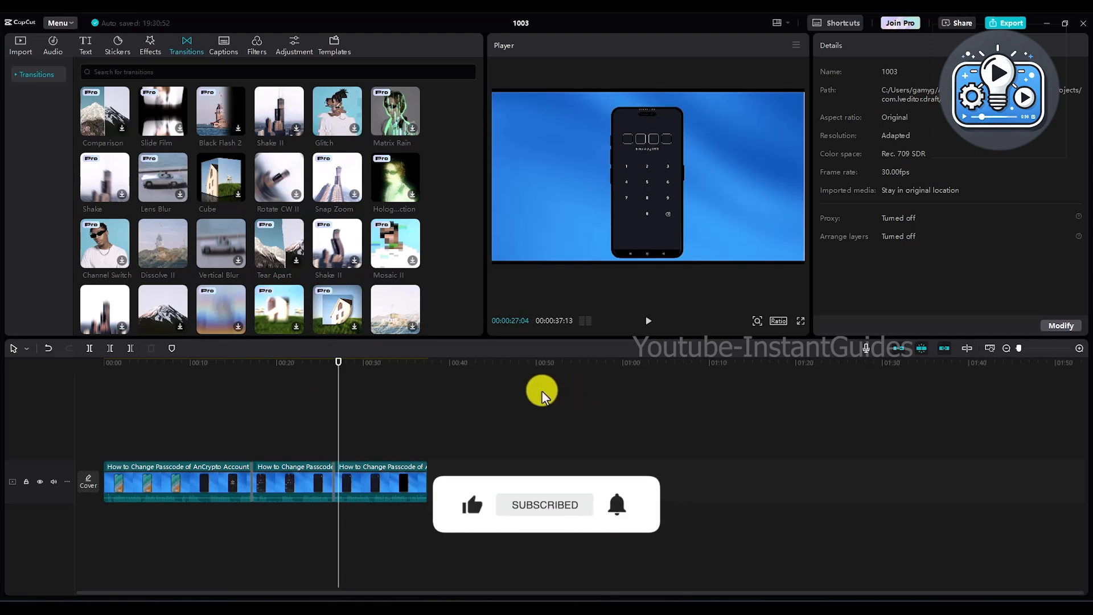